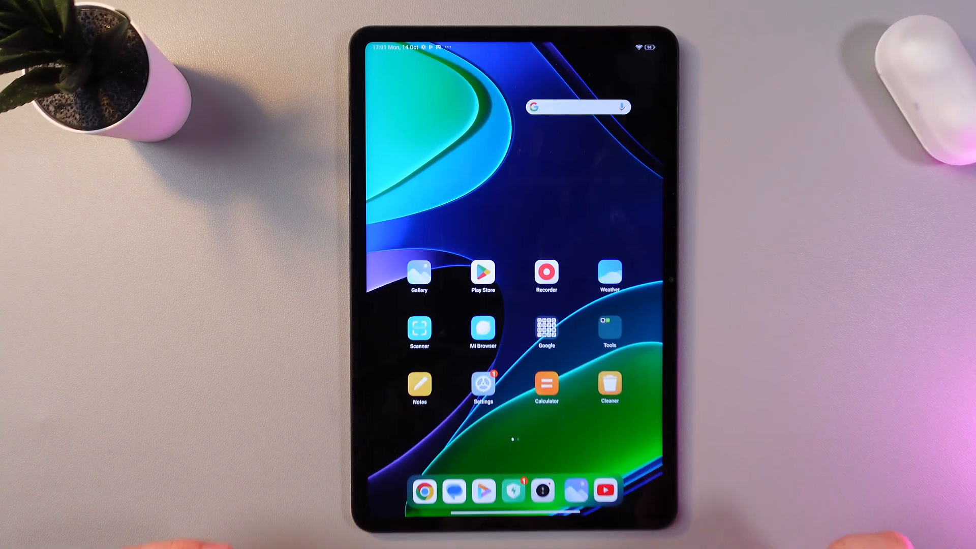
# Launch YouTube from the home-screen dock
pyautogui.click(419, 273)
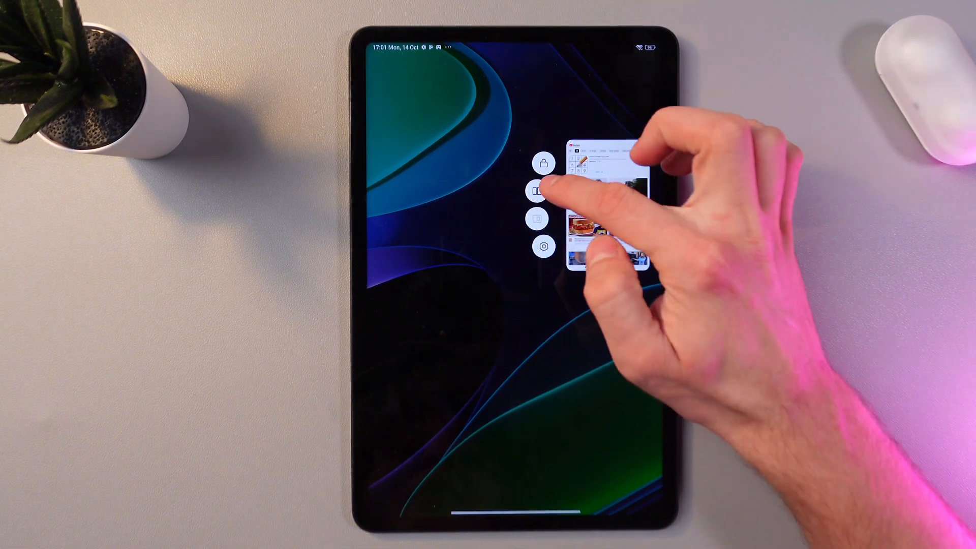
# Put YouTube into split screen with Gallery filling the other half
pyautogui.click(539, 191)
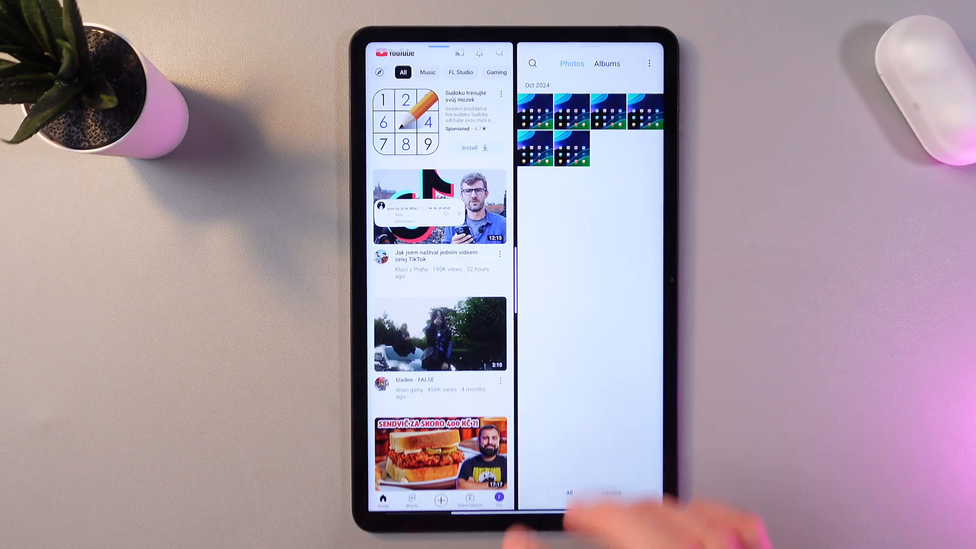
# Dismiss Gallery from the split so YouTube fills the whole display again
pyautogui.scroll(-3)
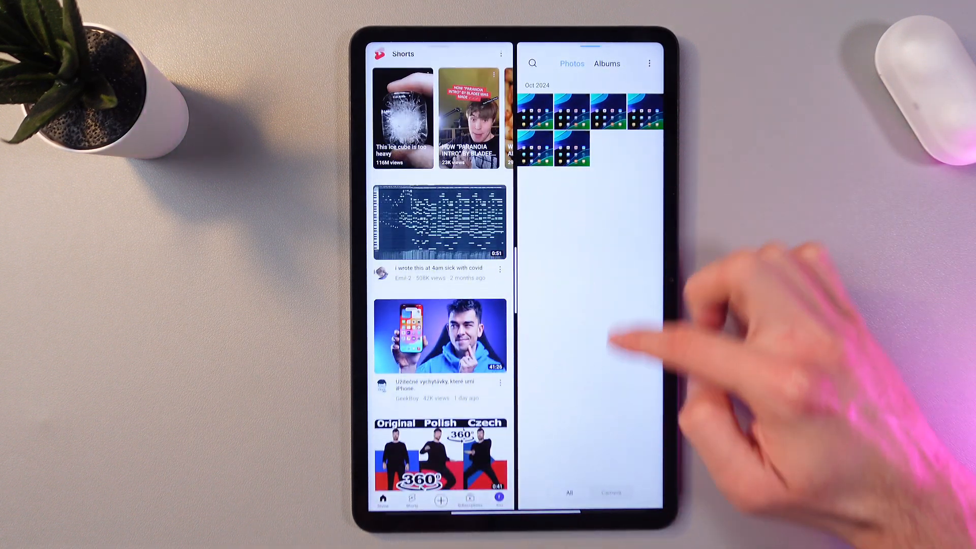
pyautogui.click(570, 108)
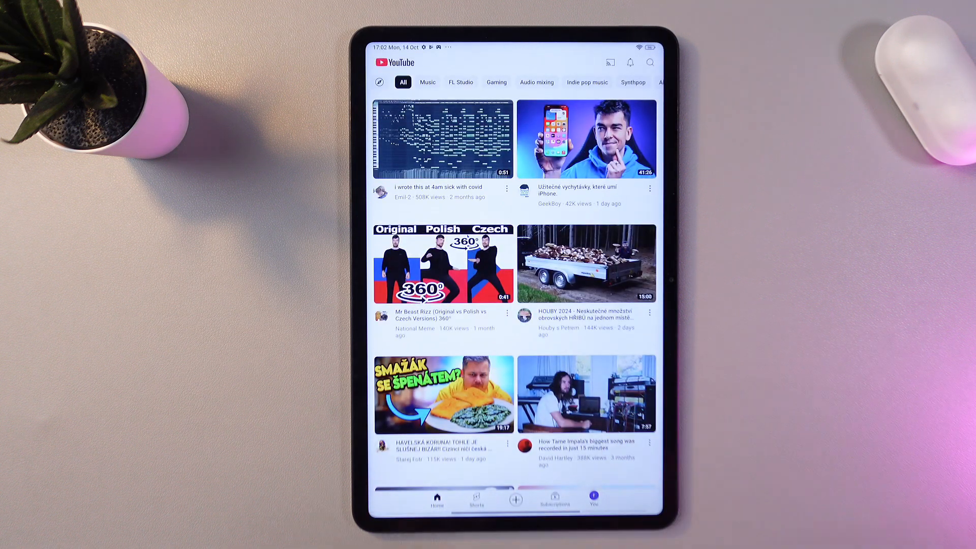
pyautogui.scroll(-3)
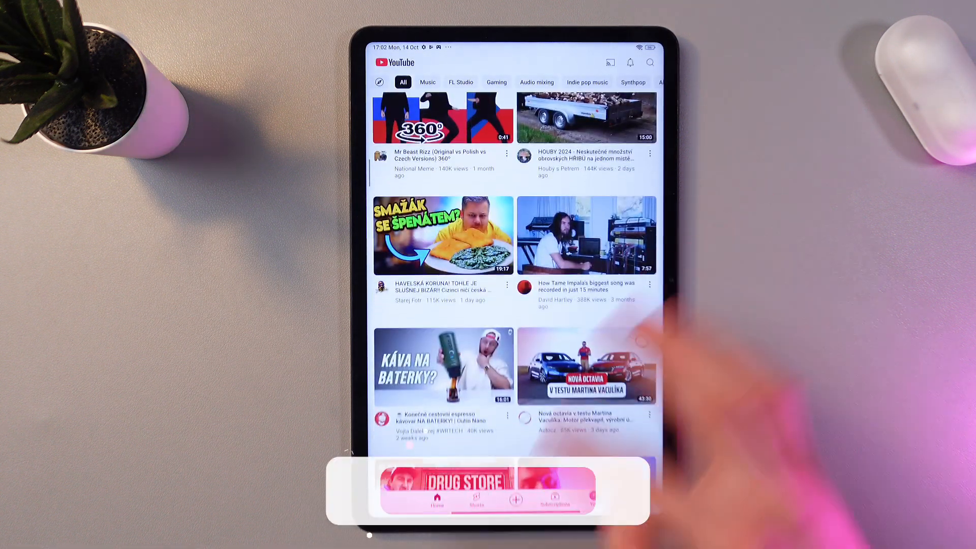